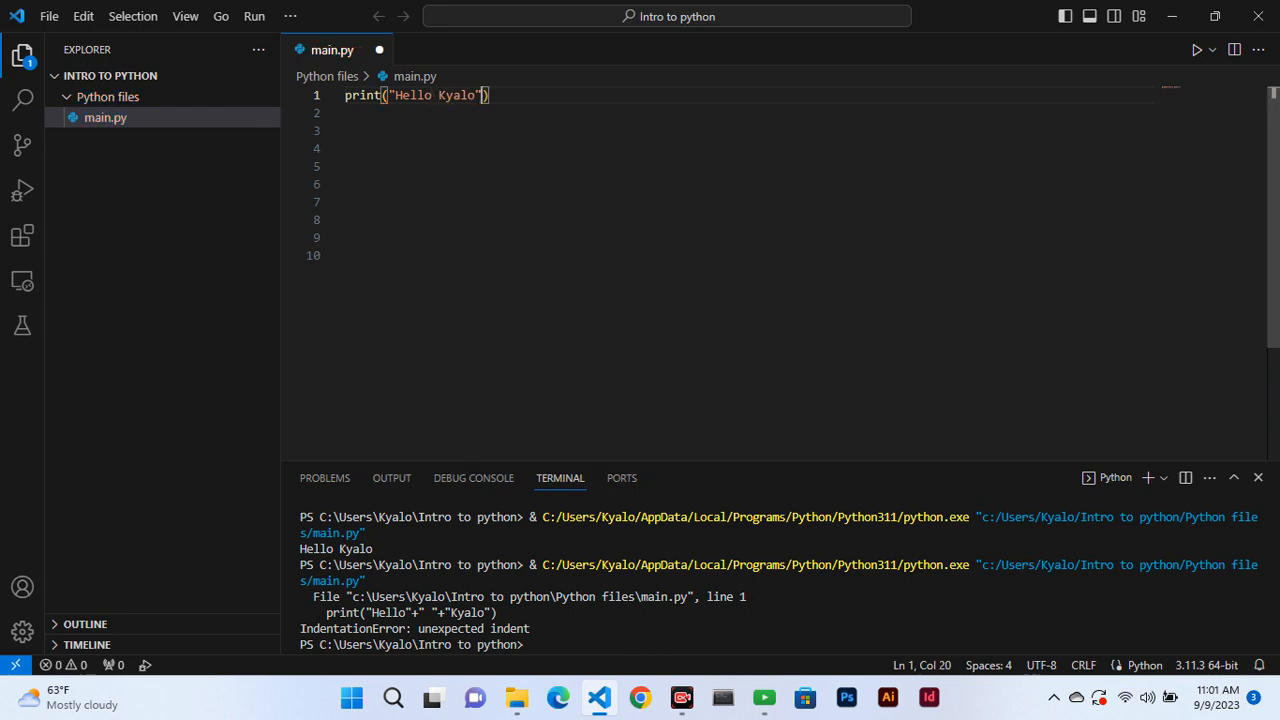
Delete the closing double quote in print("Hello Kyalo") to trigger an unterminated string error.
key(Backspace)
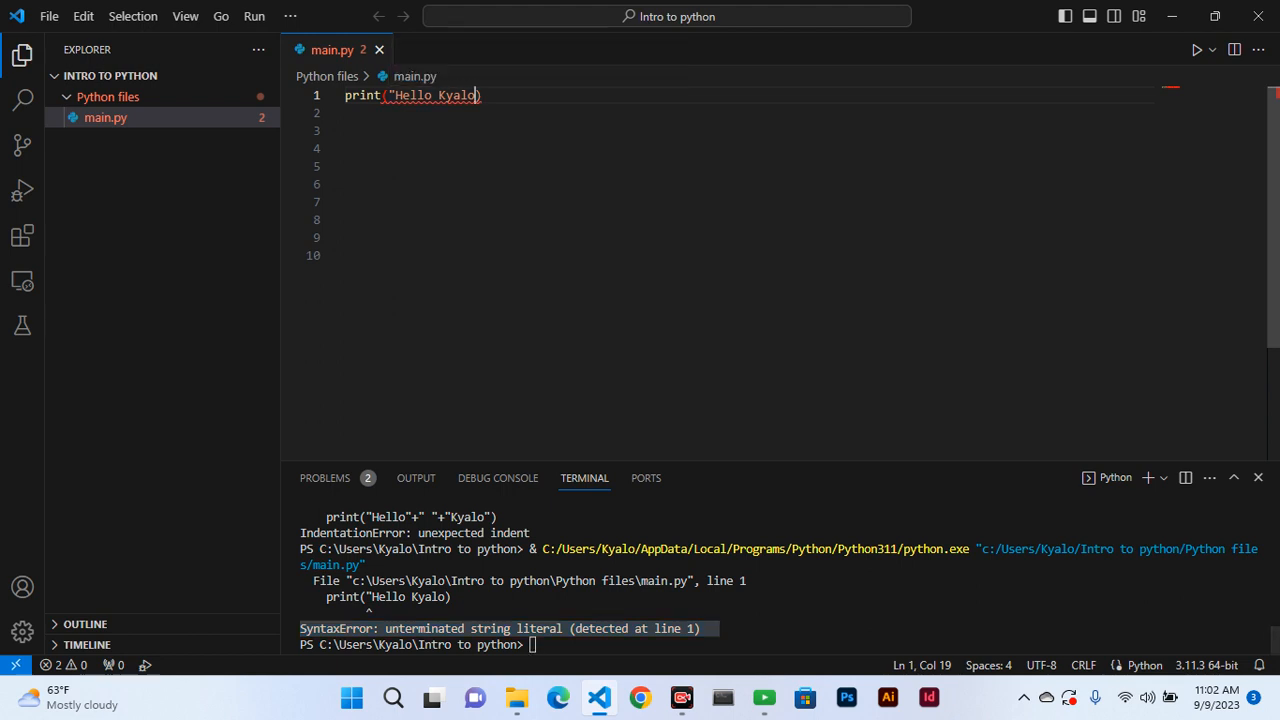
Change both quotes to single quotes, print('Hello Kyalo'), and run main.py.
text(')
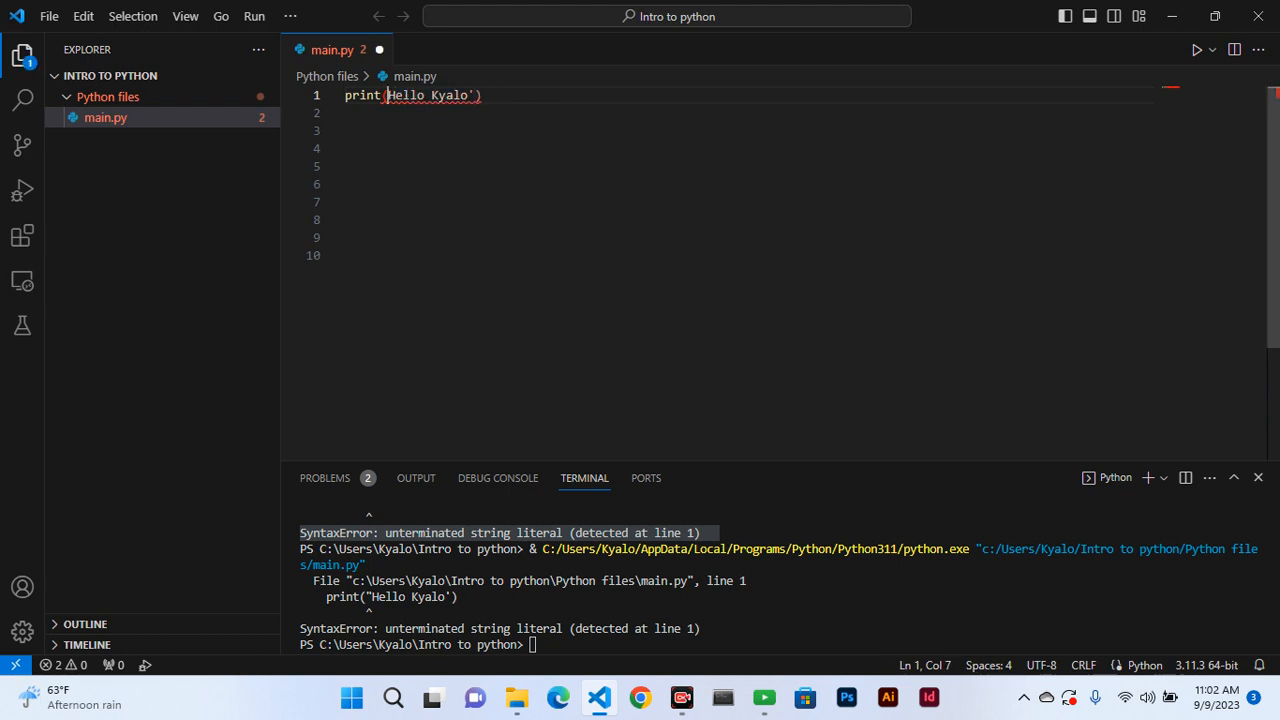
text(')
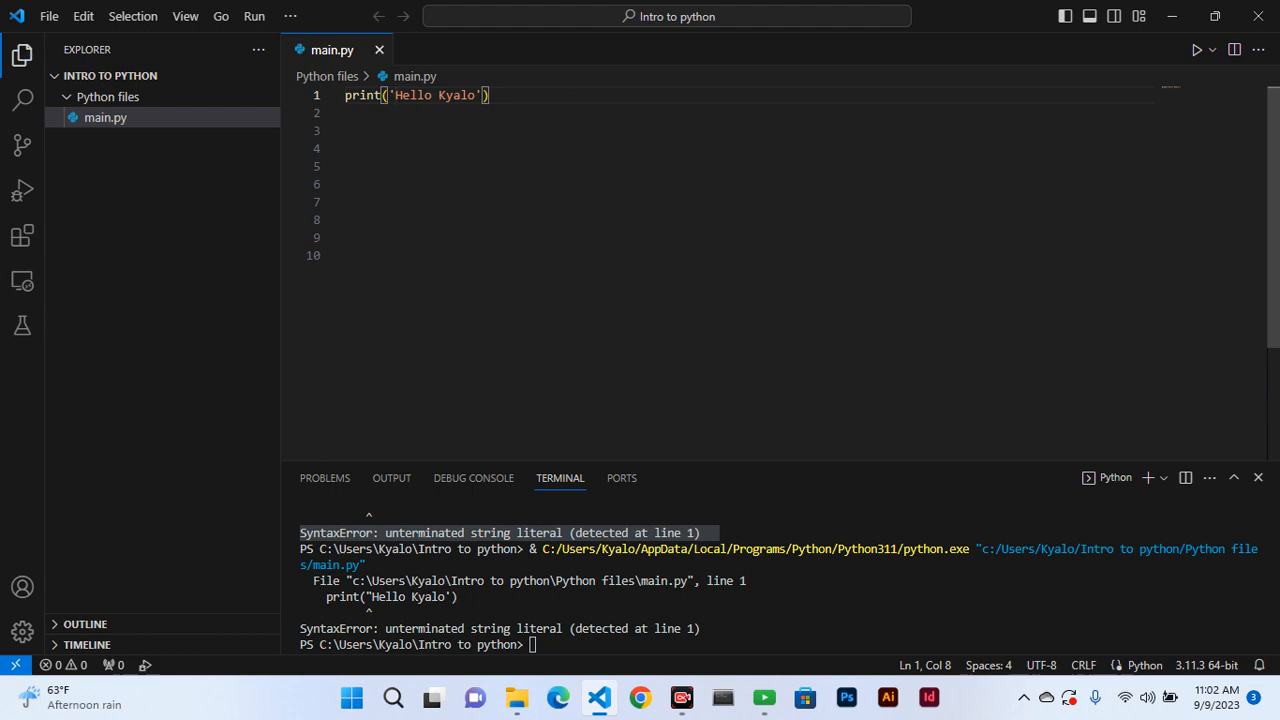
click(1196, 50)
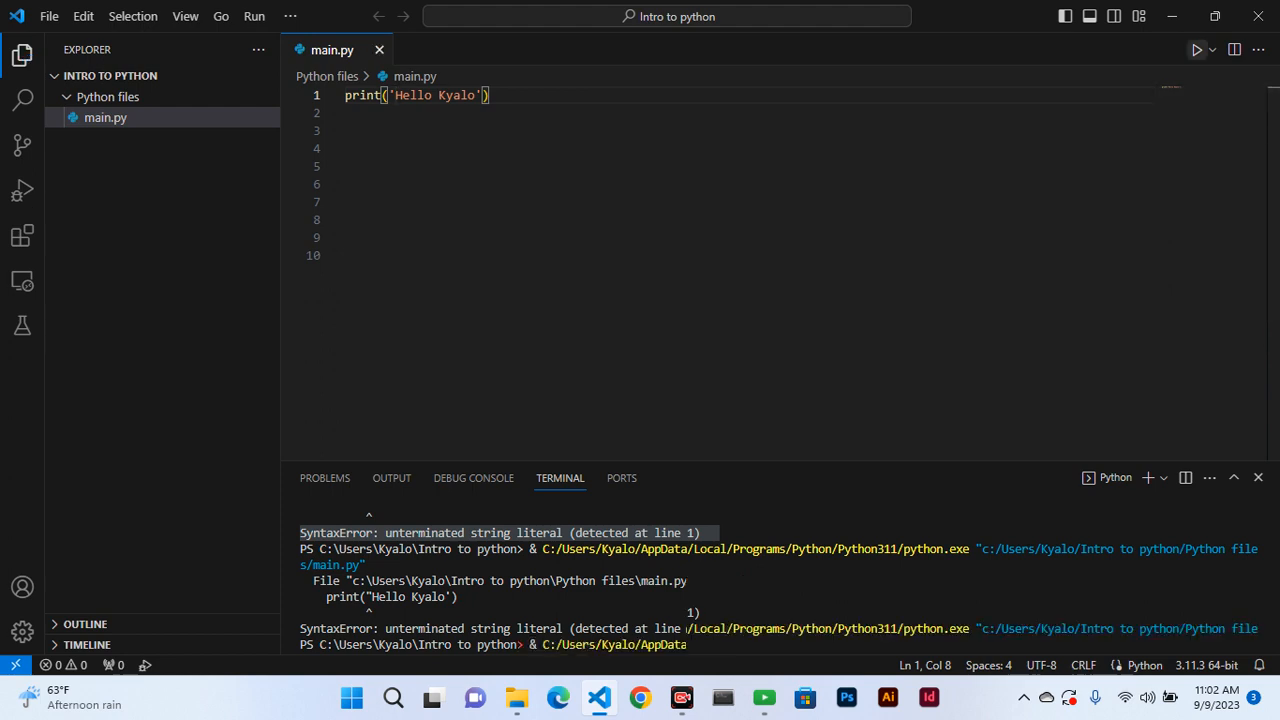